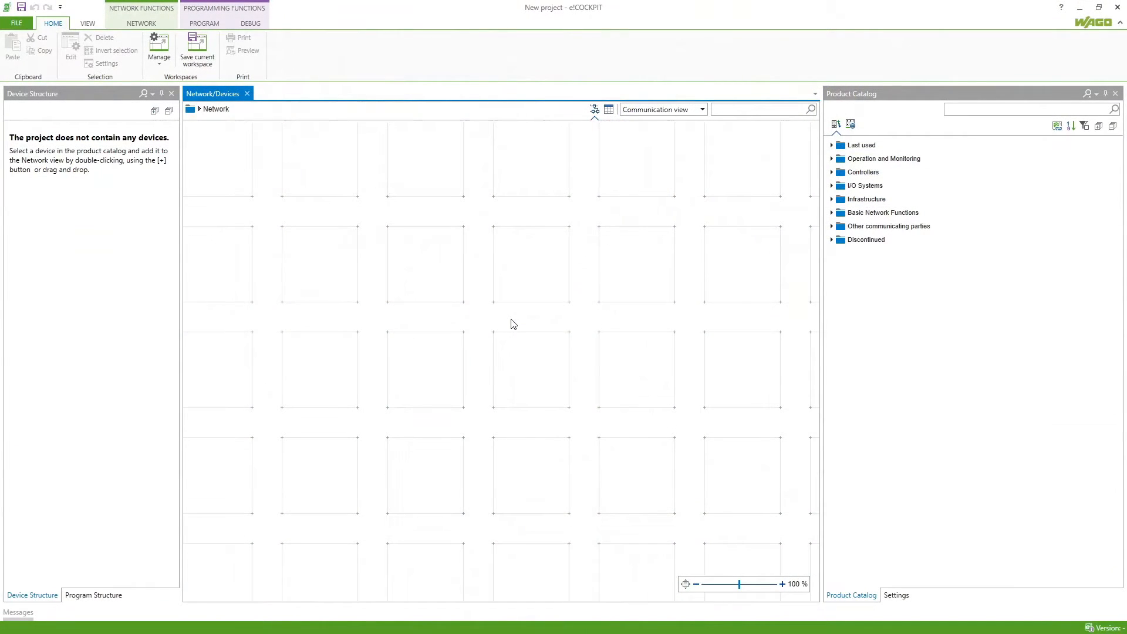
mouse_move(466, 316)
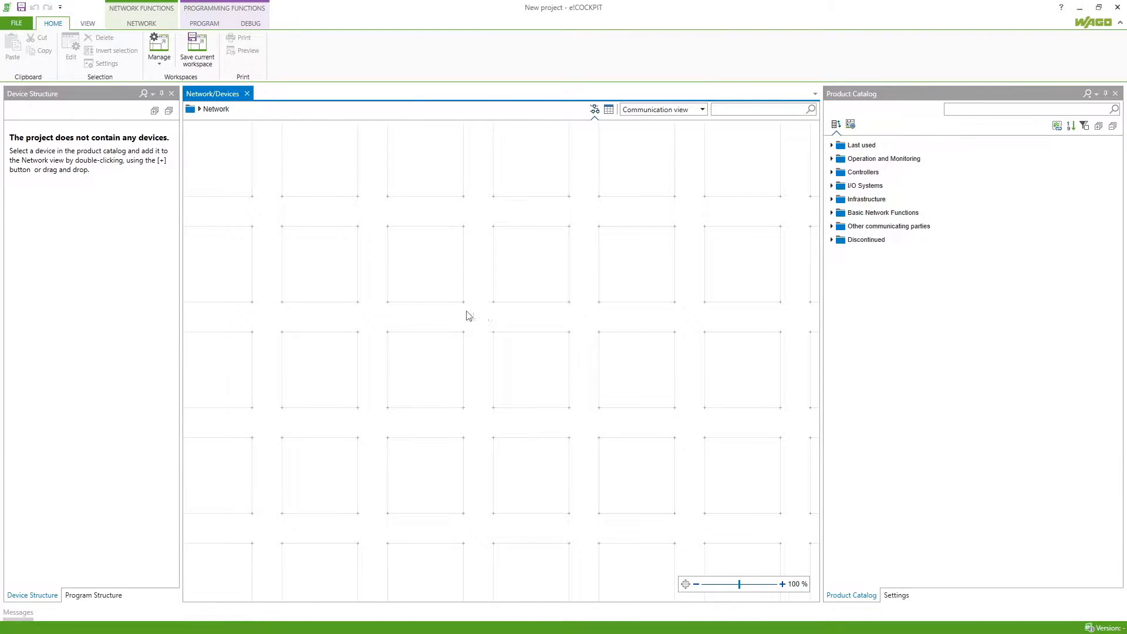
Scan the network and find the FC MODBUS/TCP coupler and the PFC100 2ETH ECO controller.
left_click(141, 23)
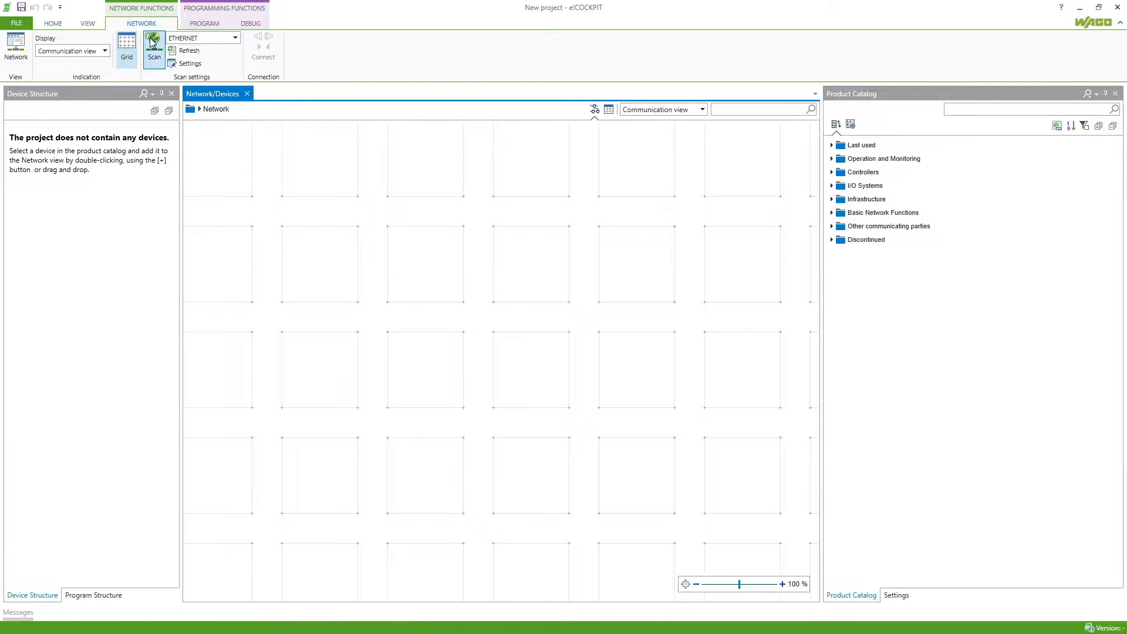
left_click(153, 47)
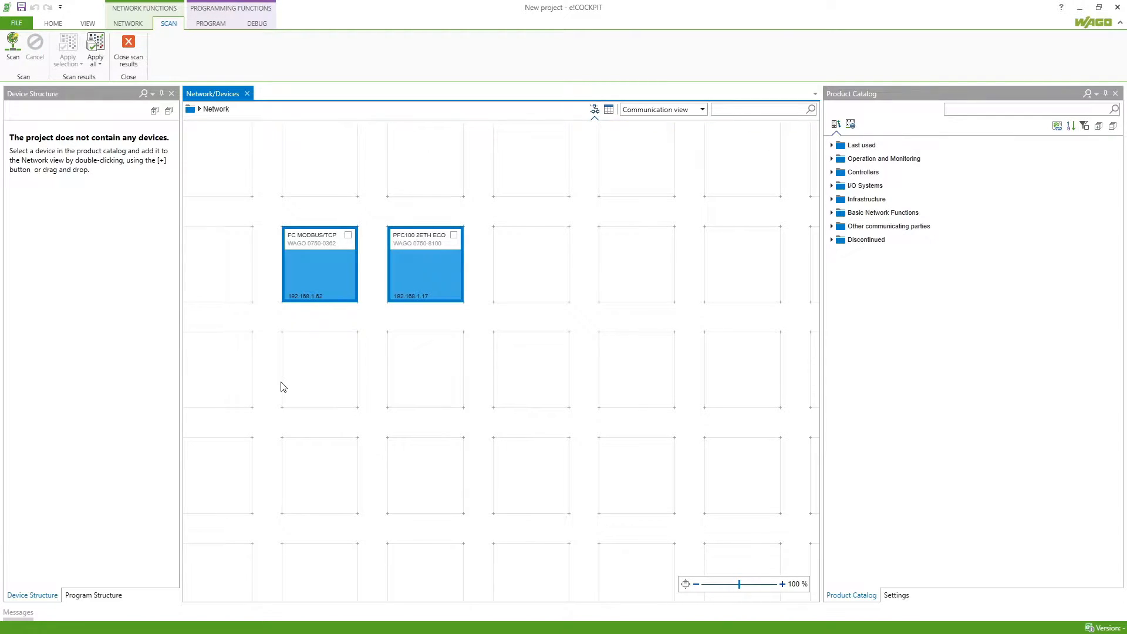
Apply all scan results including modules so both devices join the project.
left_click(95, 50)
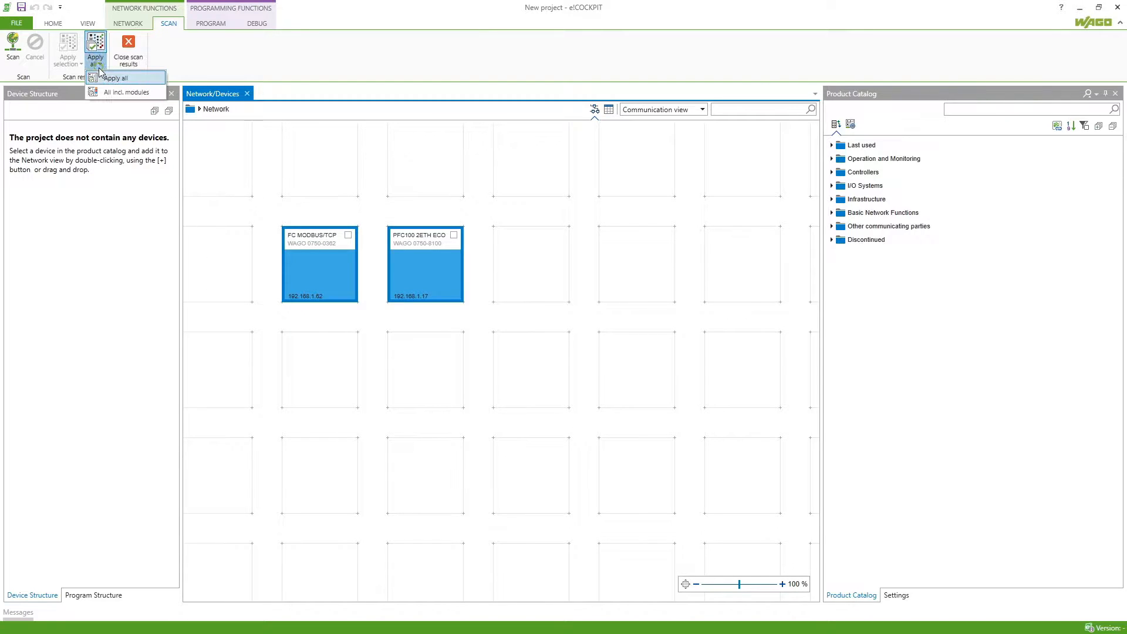
left_click(126, 92)
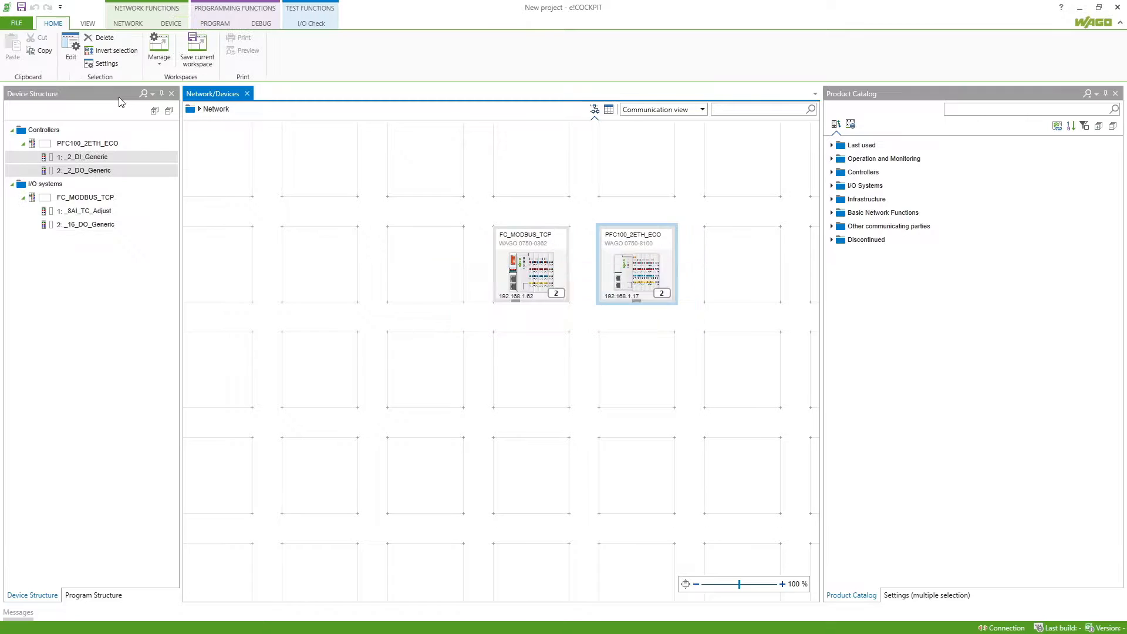
Rename the Modbus coupler to Slave362 and begin renaming the PFC100 controller.
left_click(90, 225)
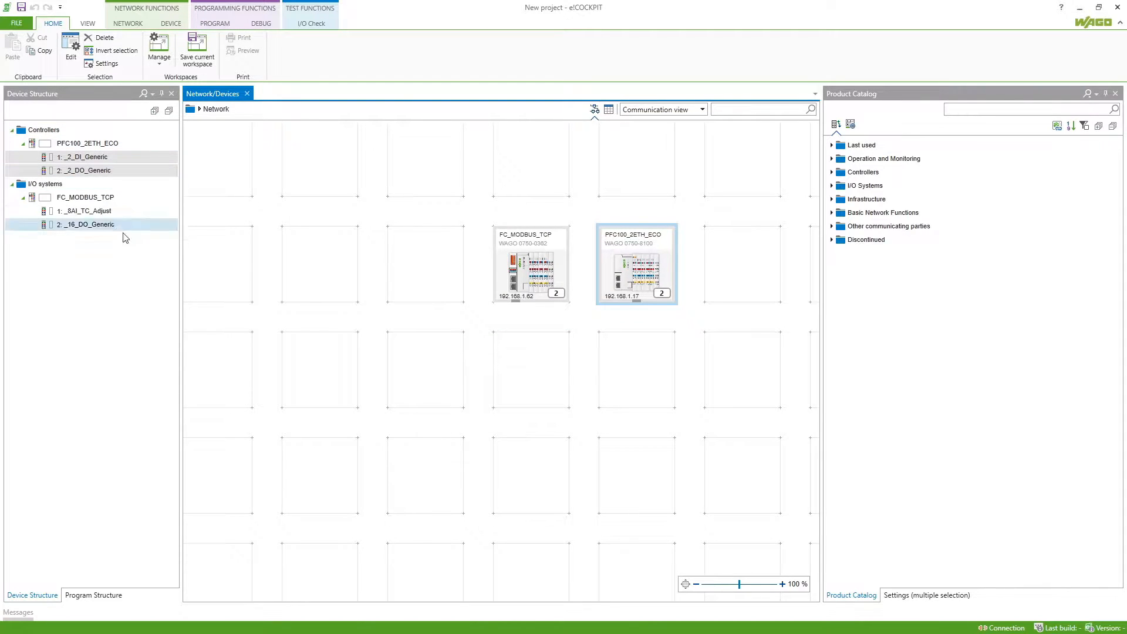
mouse_move(88, 143)
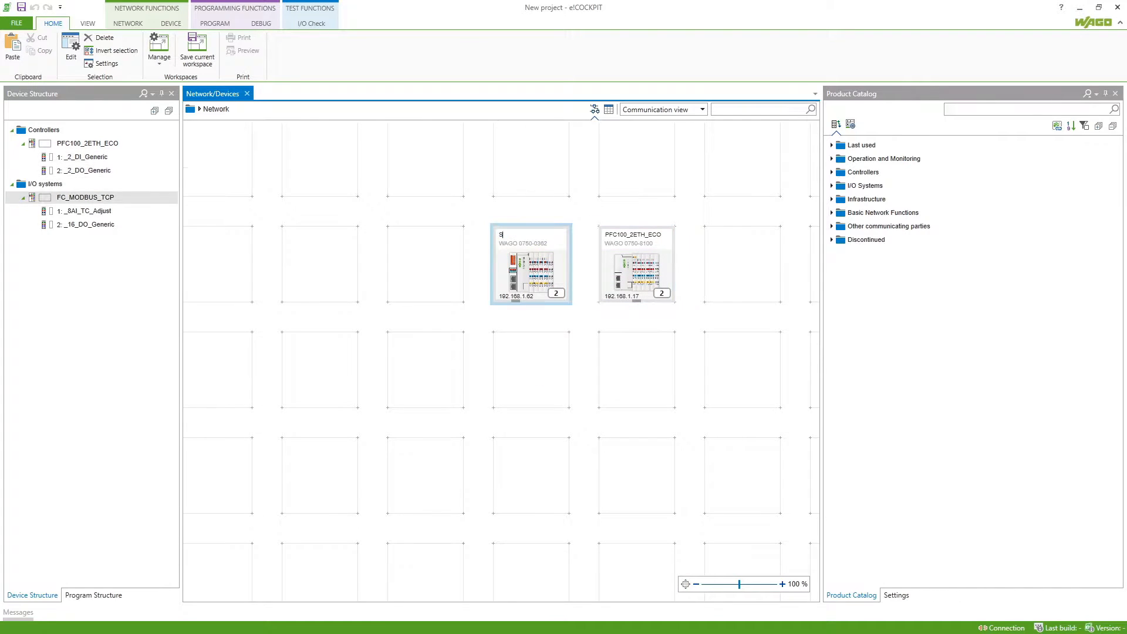
type("Slave36")
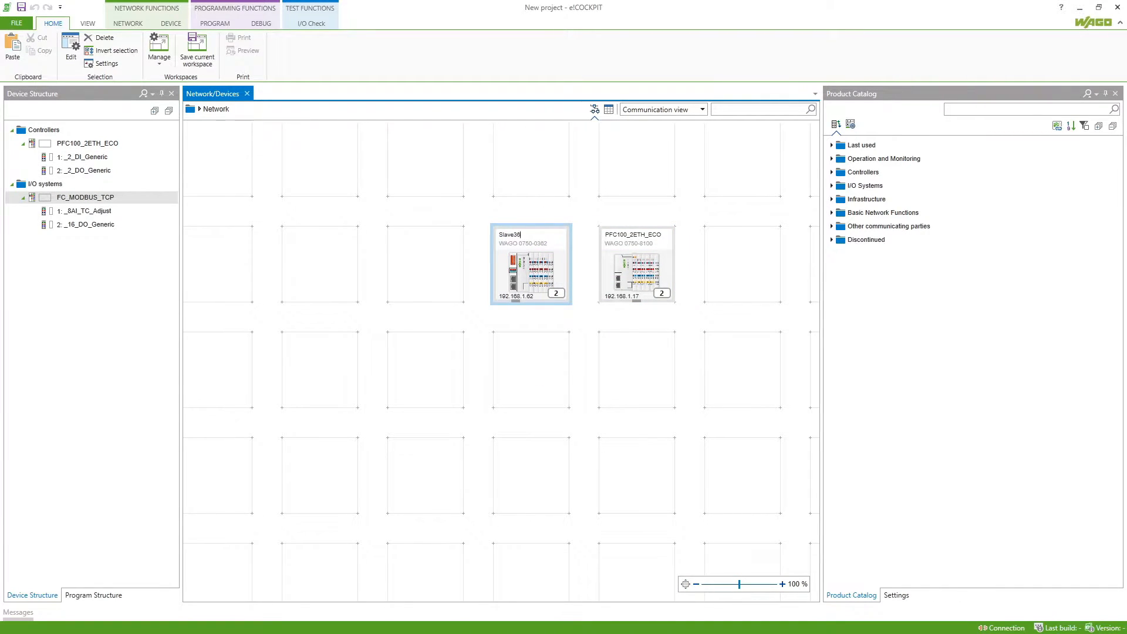
left_click(635, 233)
type("MasterPFC")
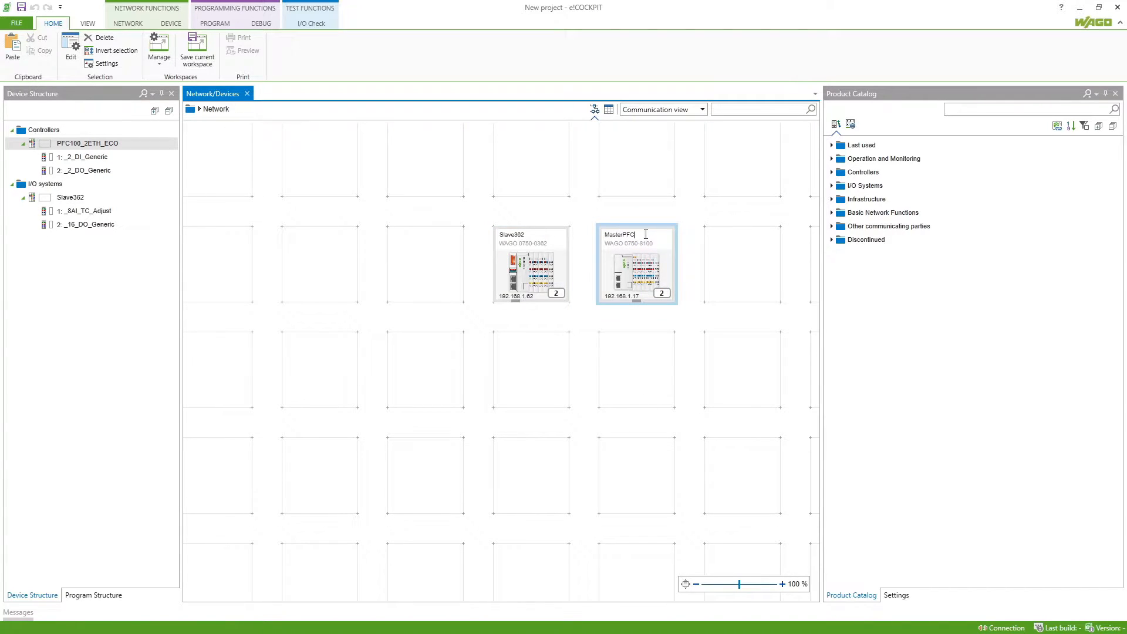
mouse_move(637, 278)
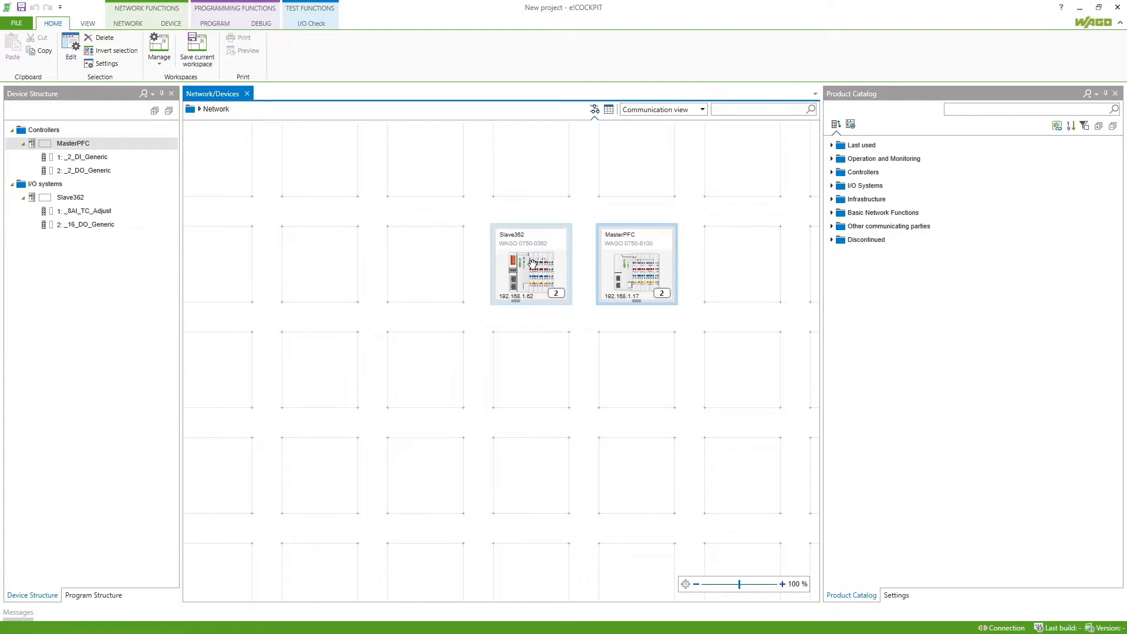
In Slave362's Modbus data points, rename analog input aIn_1 under module_aIn_1 to iTemp.
double_click(531, 265)
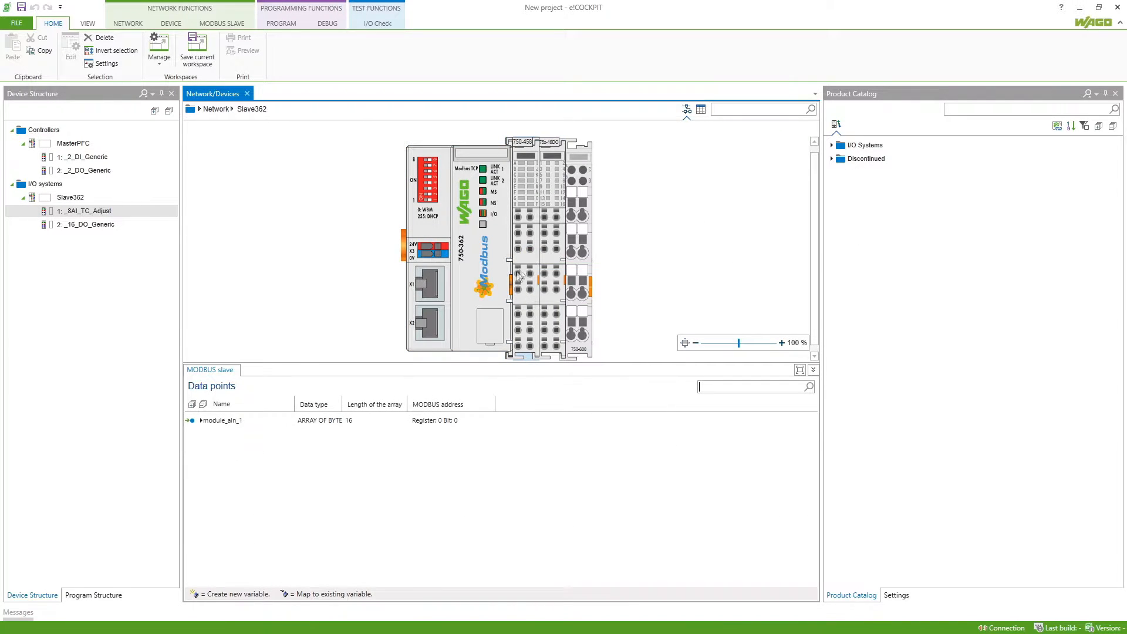
left_click(201, 420)
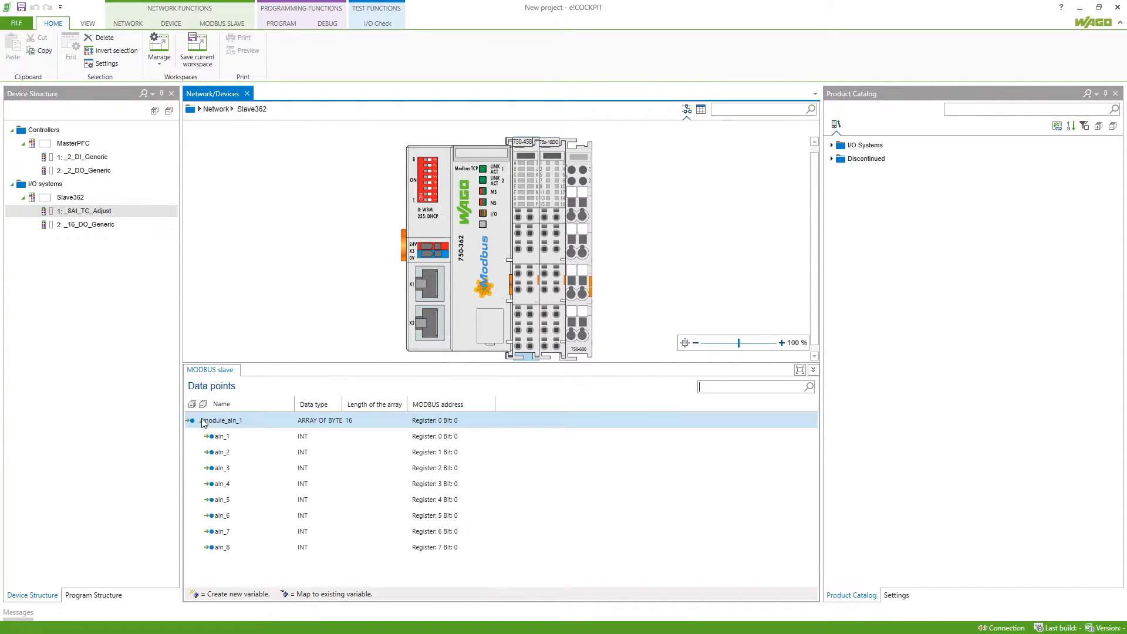
left_click(221, 437)
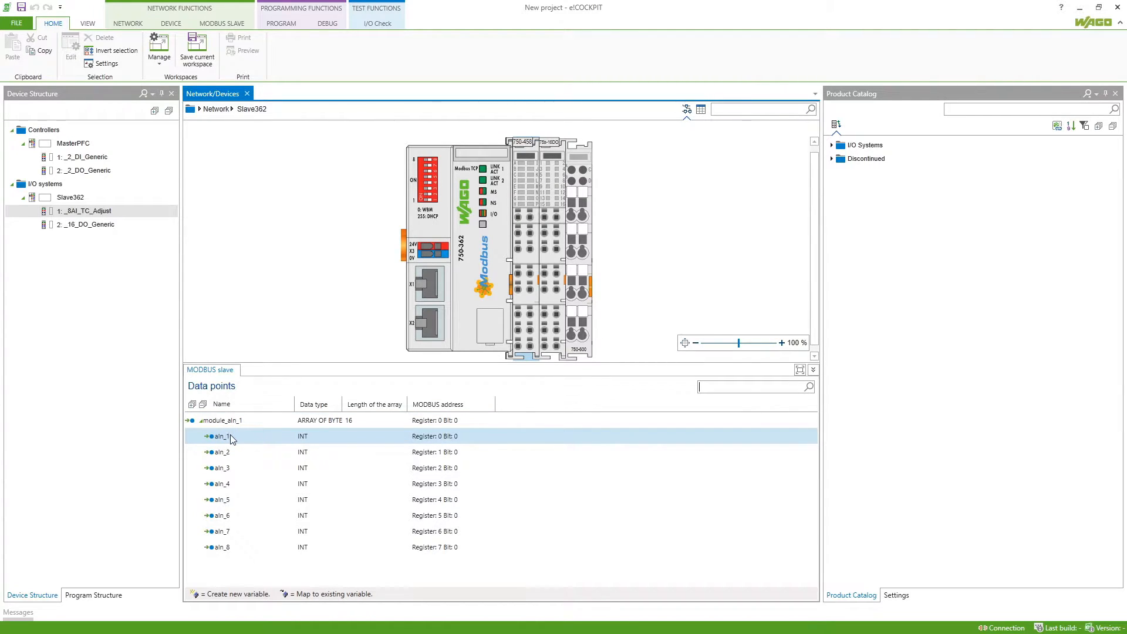
double_click(222, 435)
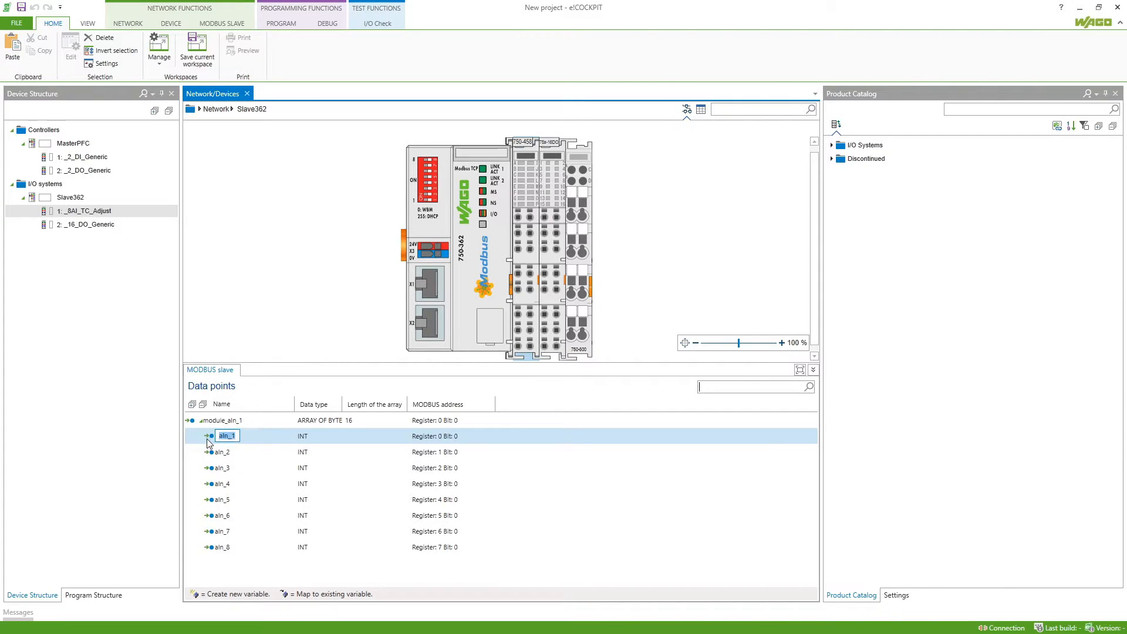
type("iTemp")
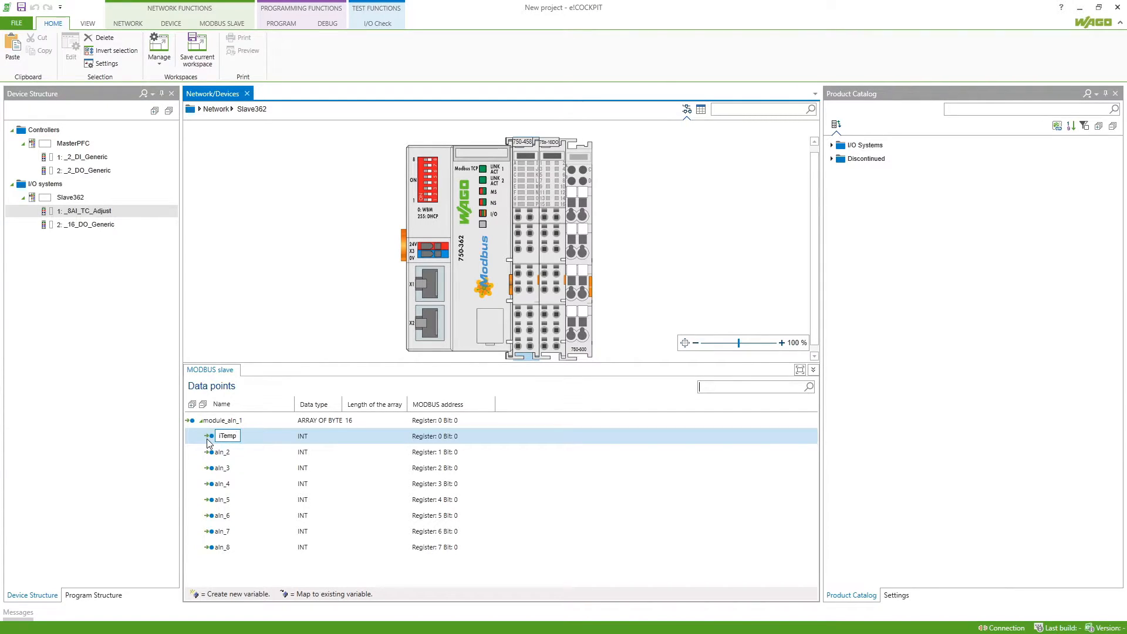
left_click(224, 451)
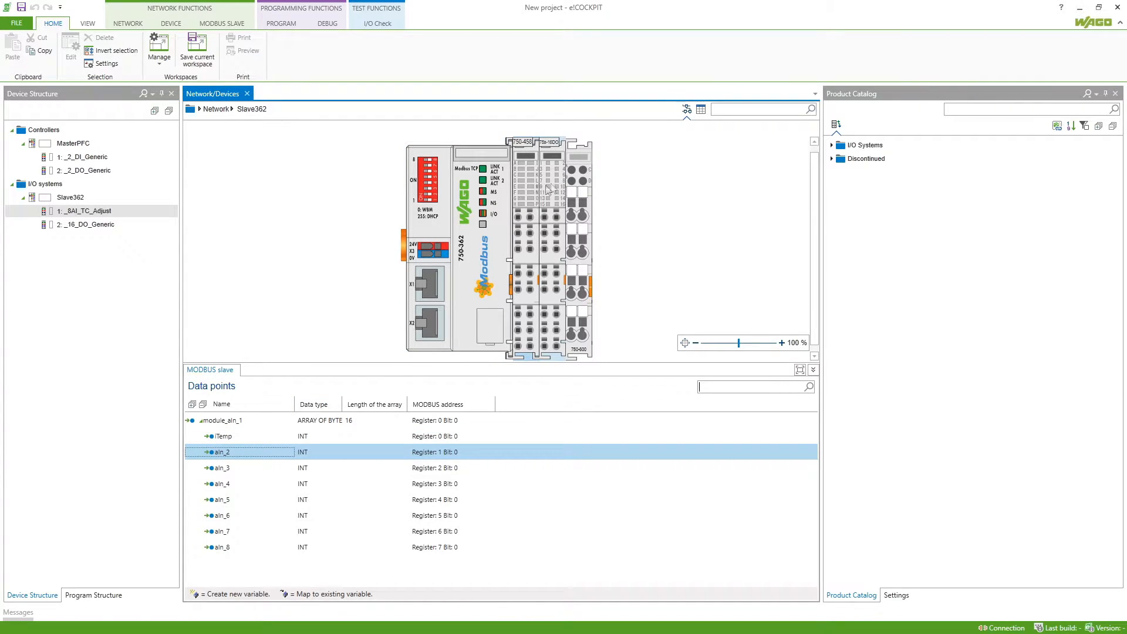
mouse_move(83, 156)
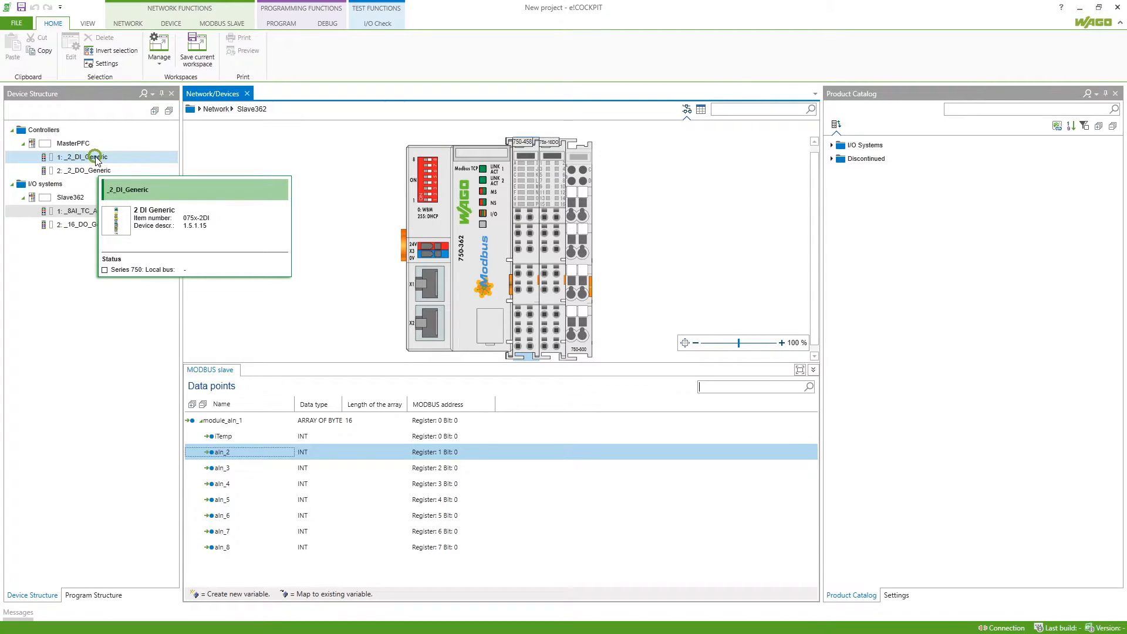
In MasterPFC's _2_DI_Generic I/O mapping, name the first digital input xIn1.
left_click(72, 143)
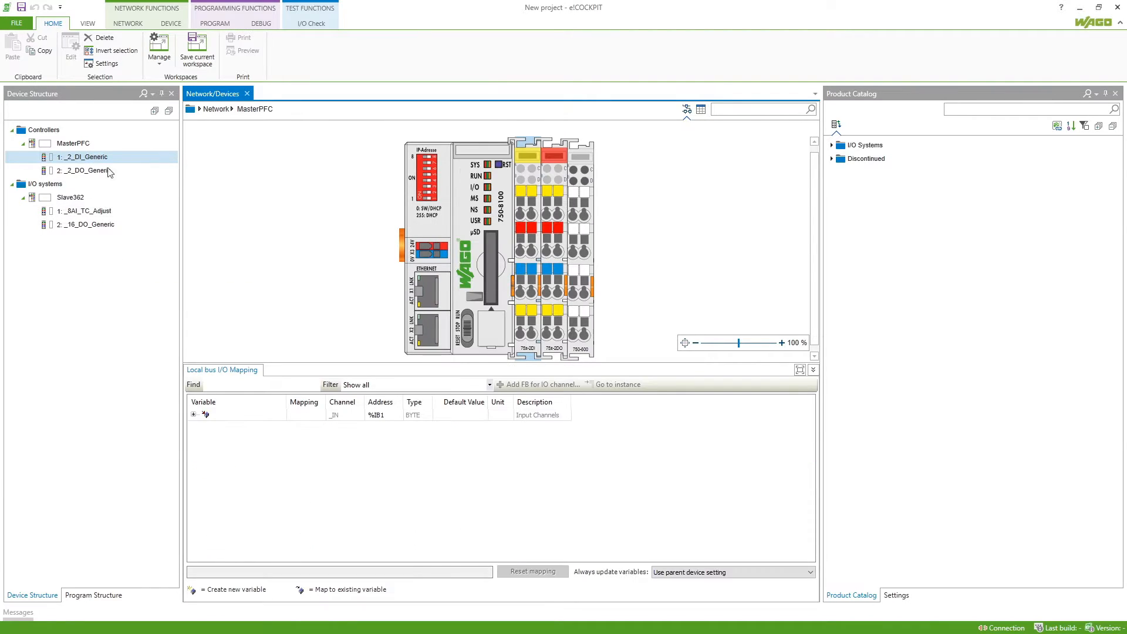
left_click(82, 156)
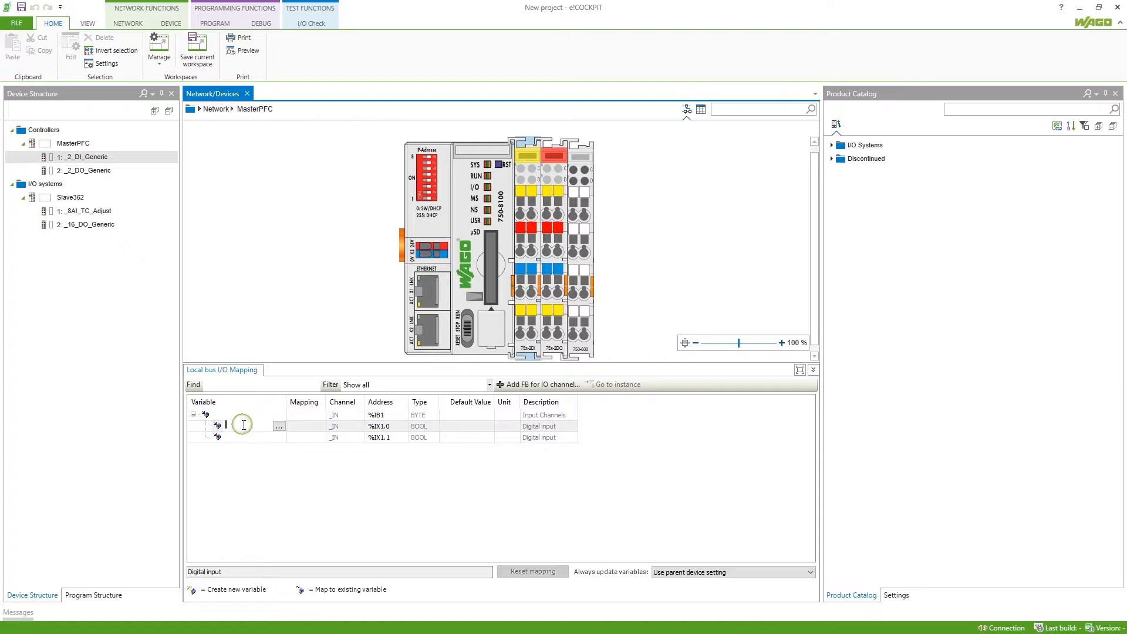
type("xIn1")
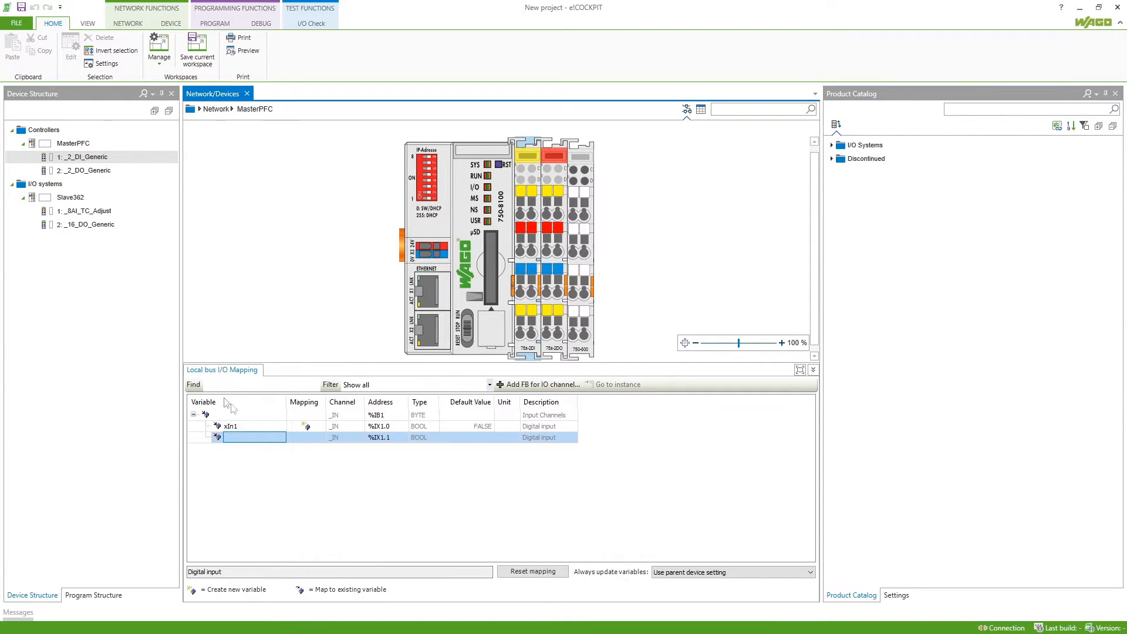
left_click(261, 384)
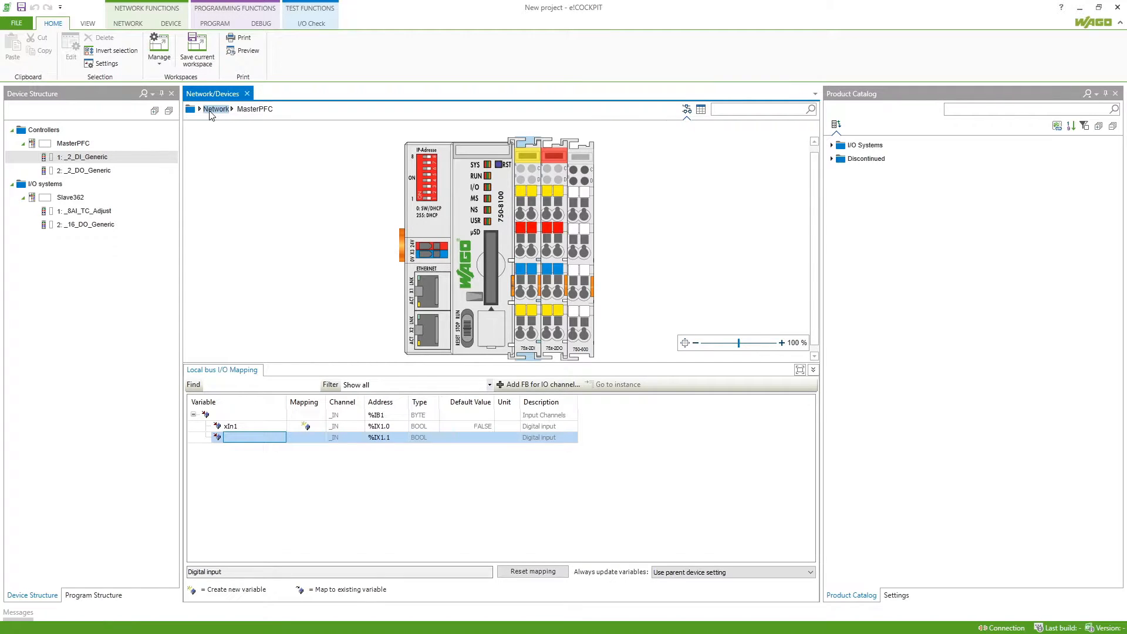
From the network view, open the Modbus TCP configurator for the MasterPFC–Slave362 link.
left_click(216, 108)
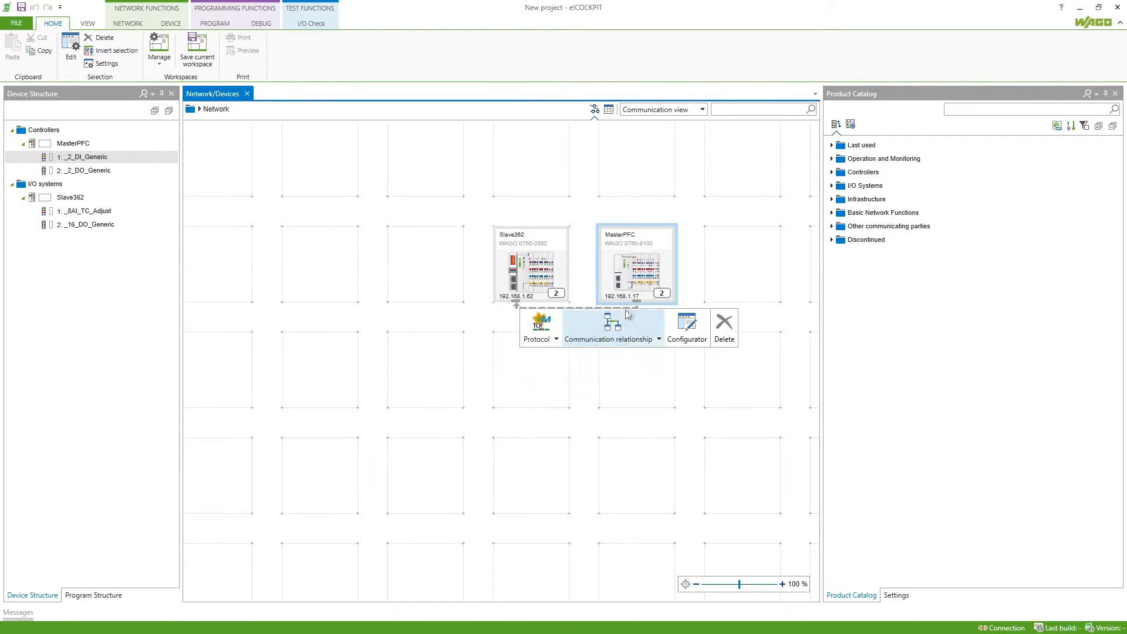
mouse_move(602, 281)
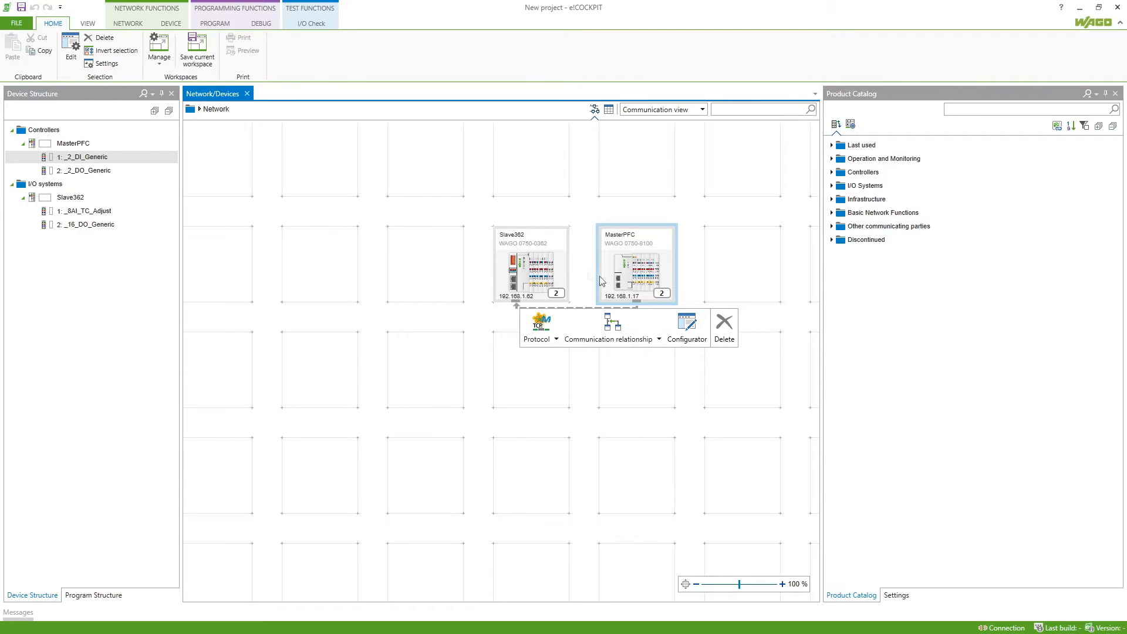
mouse_move(684, 325)
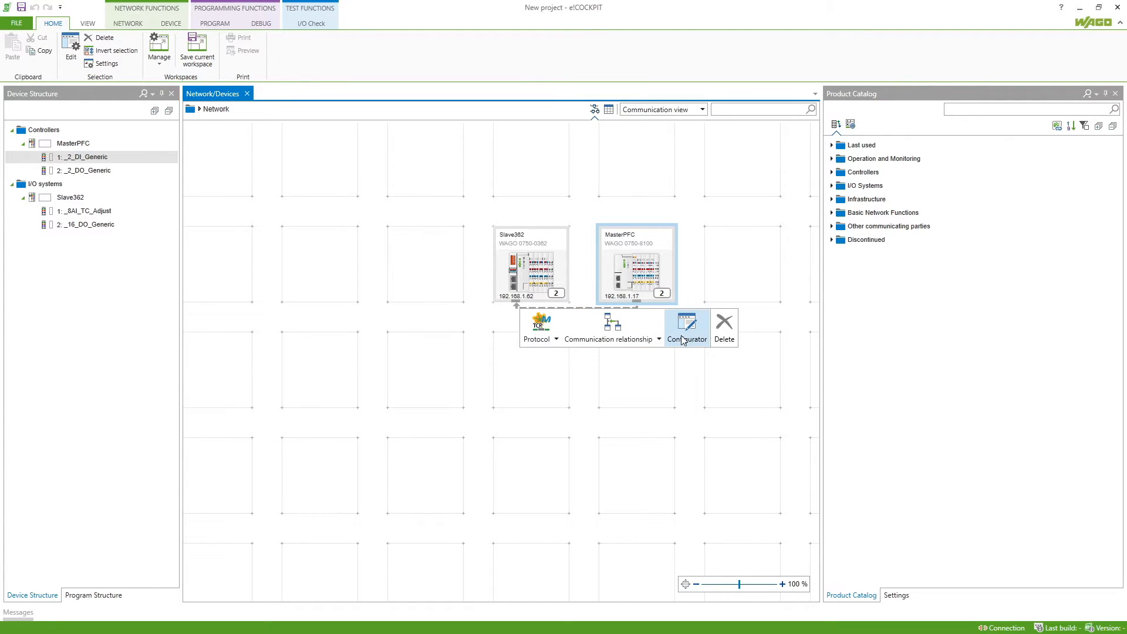
left_click(687, 327)
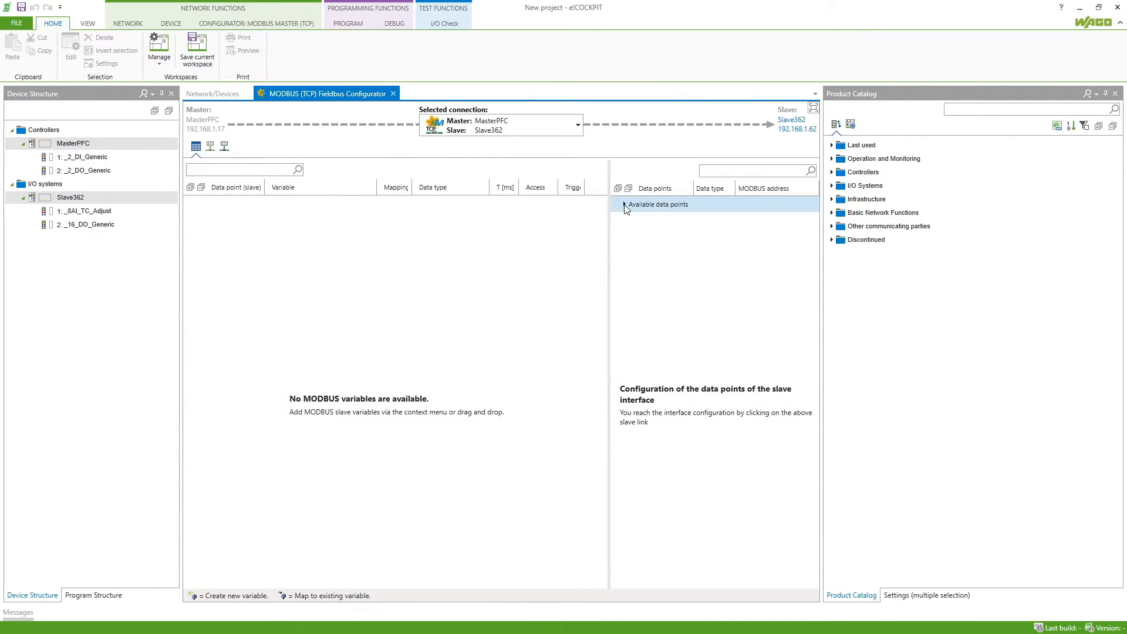
Expand the local bus data points and add the first _8AI_TC_Adjust channel as iTemp.
left_click(625, 204)
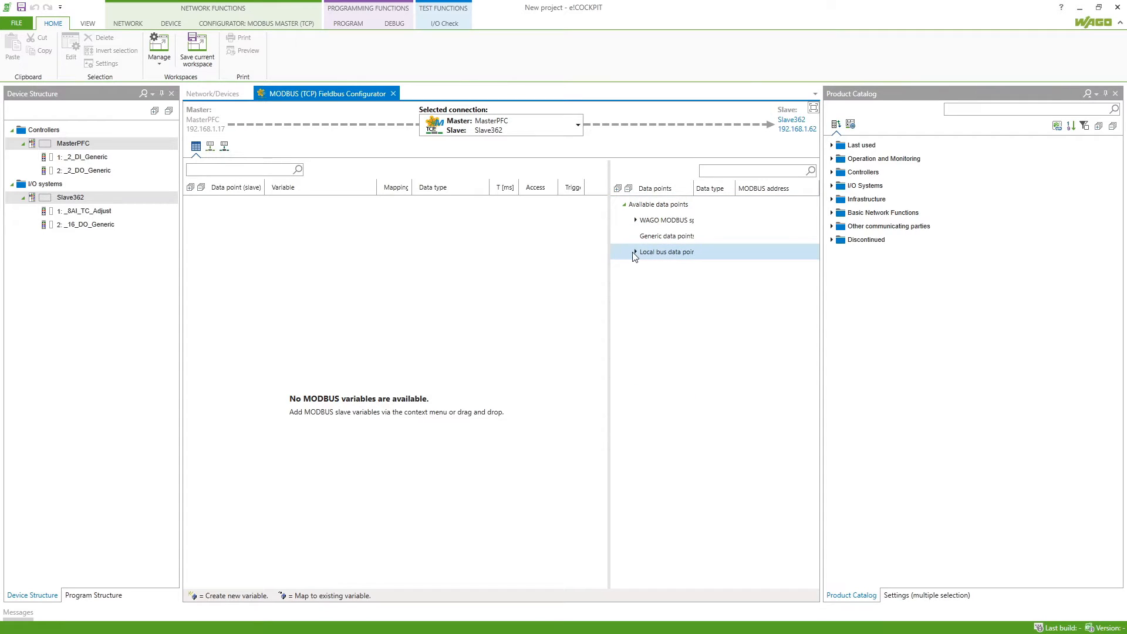
left_click(636, 252)
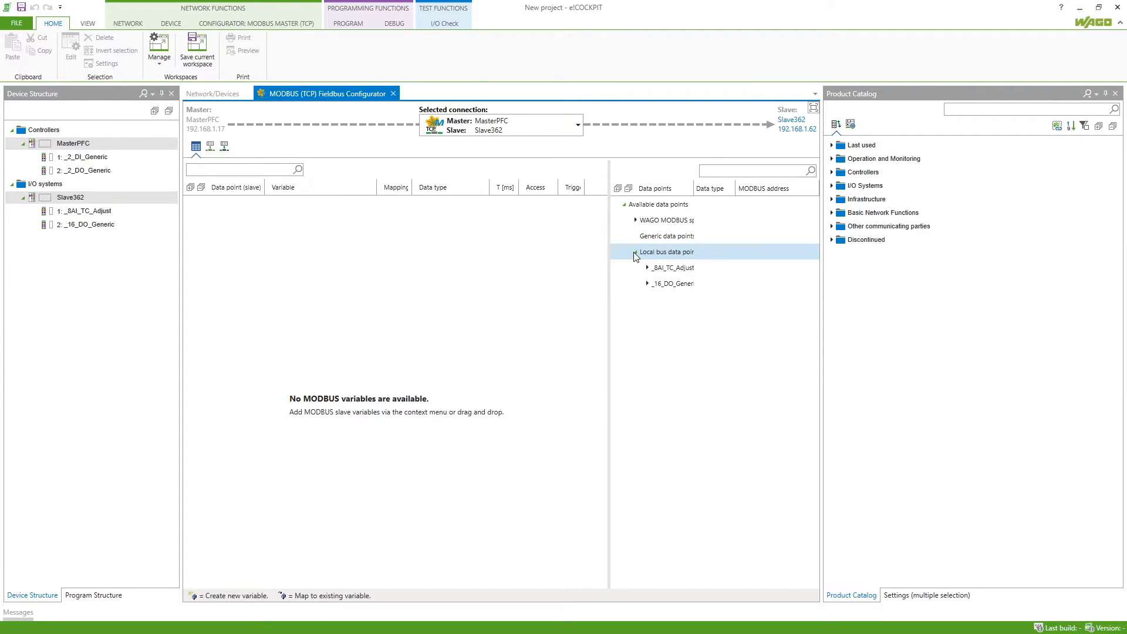
left_click(646, 268)
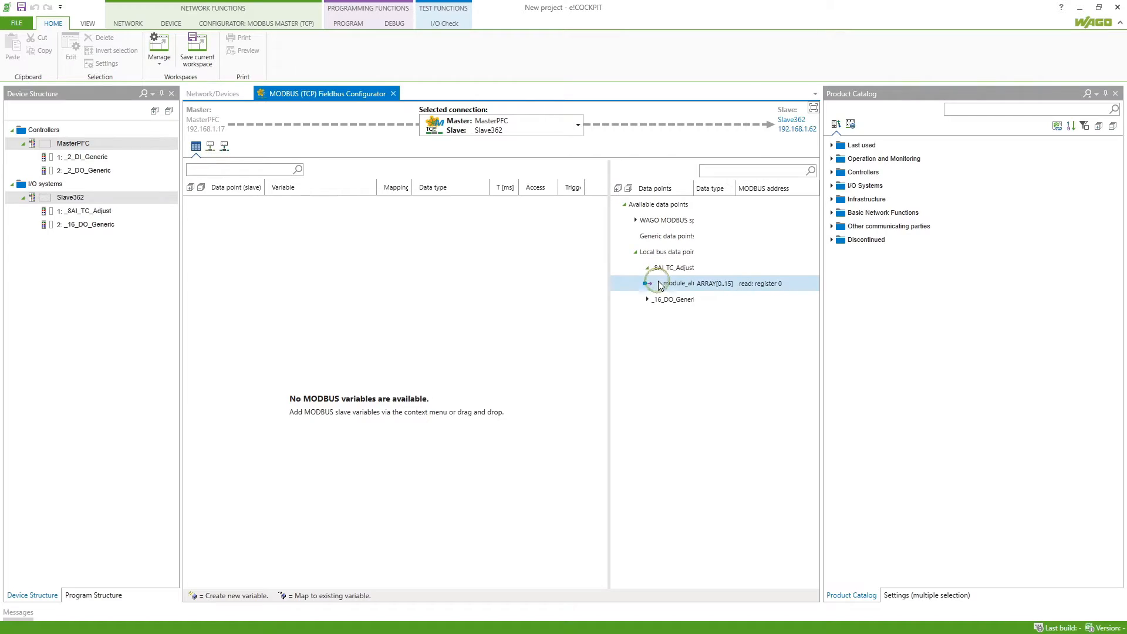
left_click(648, 283)
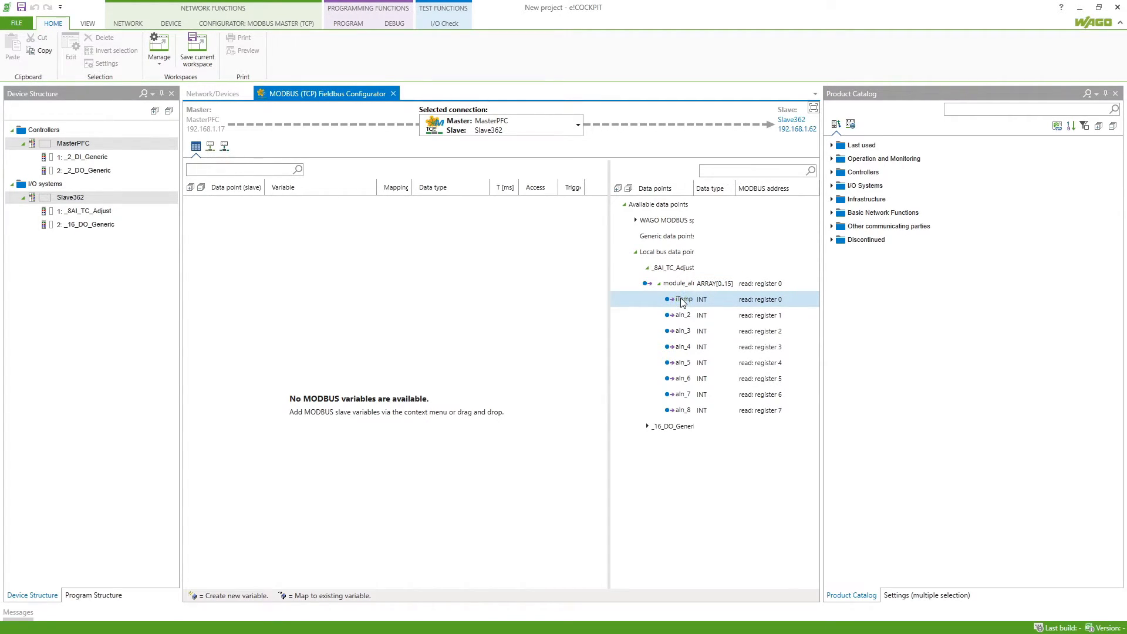
mouse_move(681, 299)
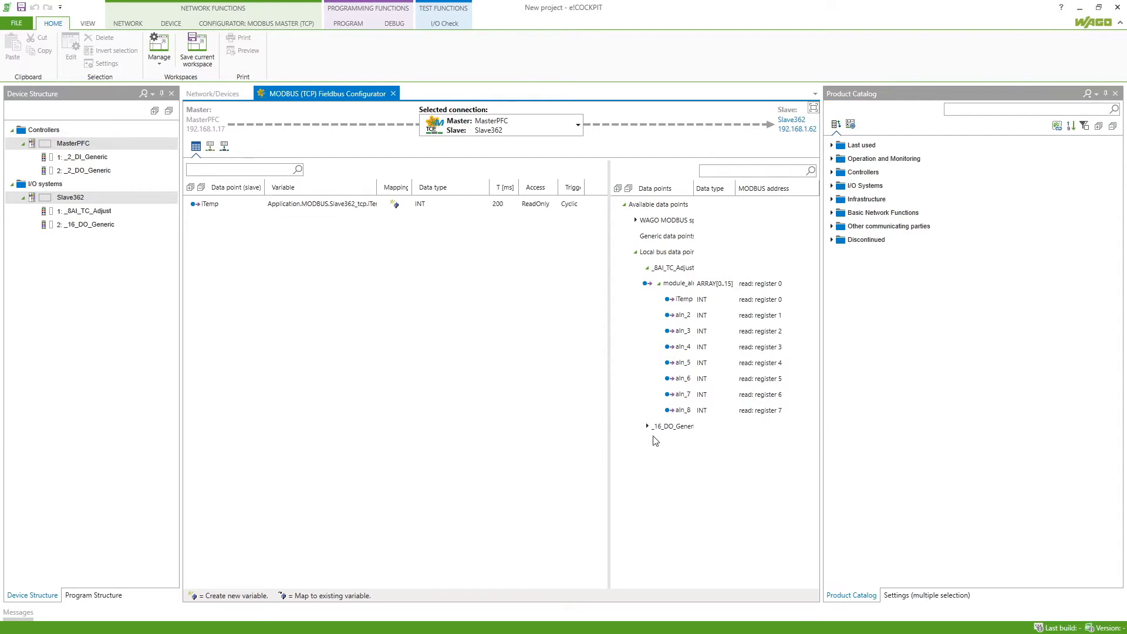
Add the first _16_DO_Generic channel as Modbus variable dOut_1.
left_click(645, 425)
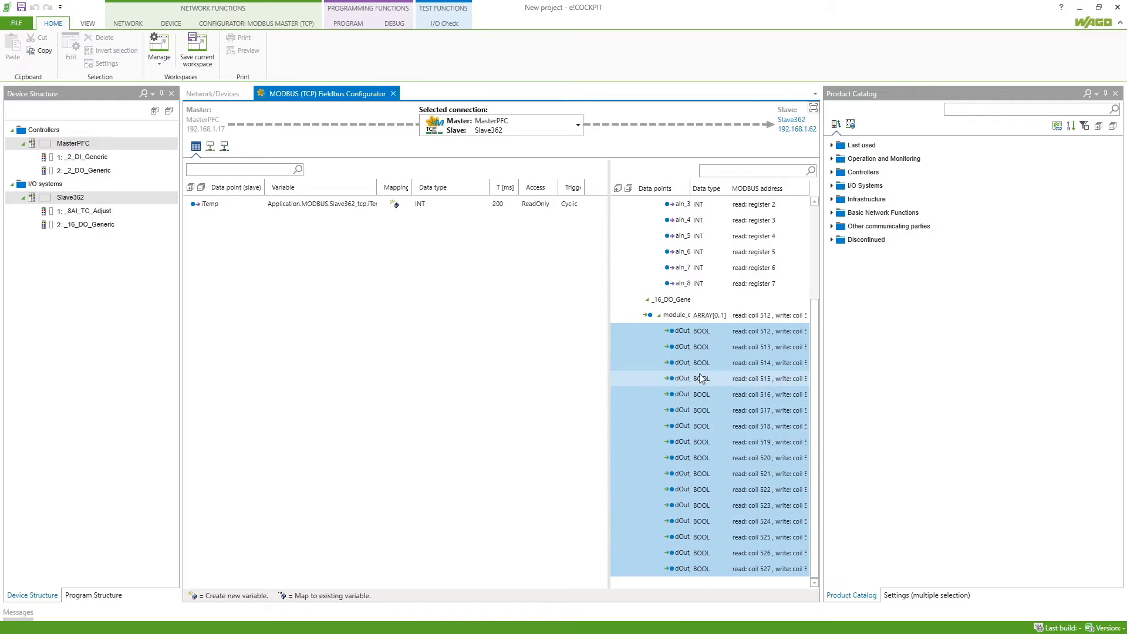
left_click(688, 331)
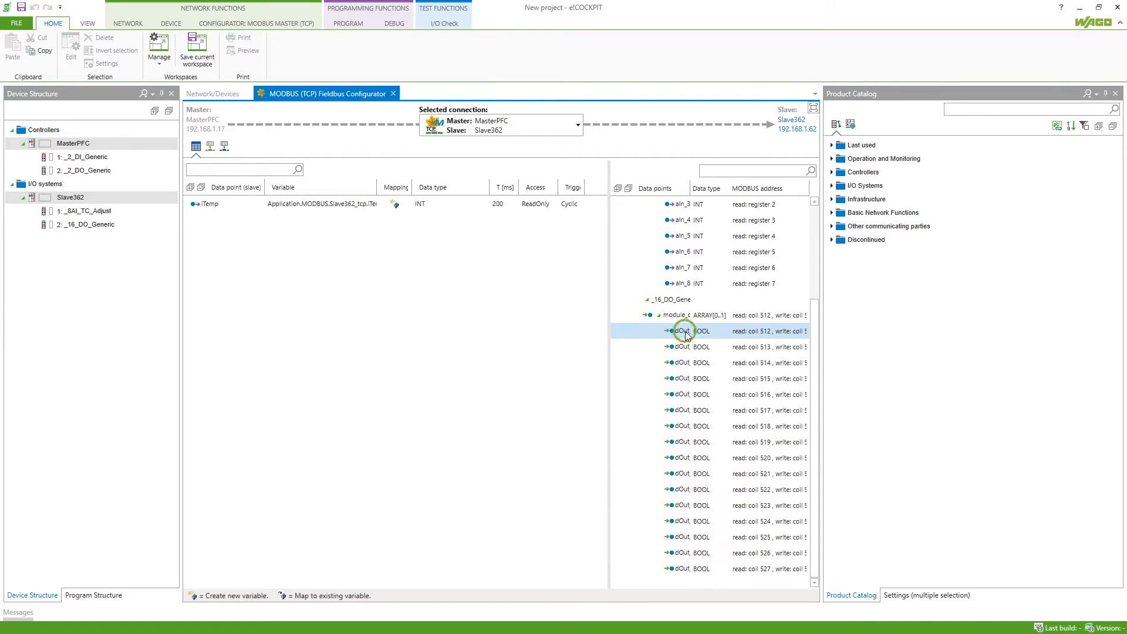
double_click(687, 331)
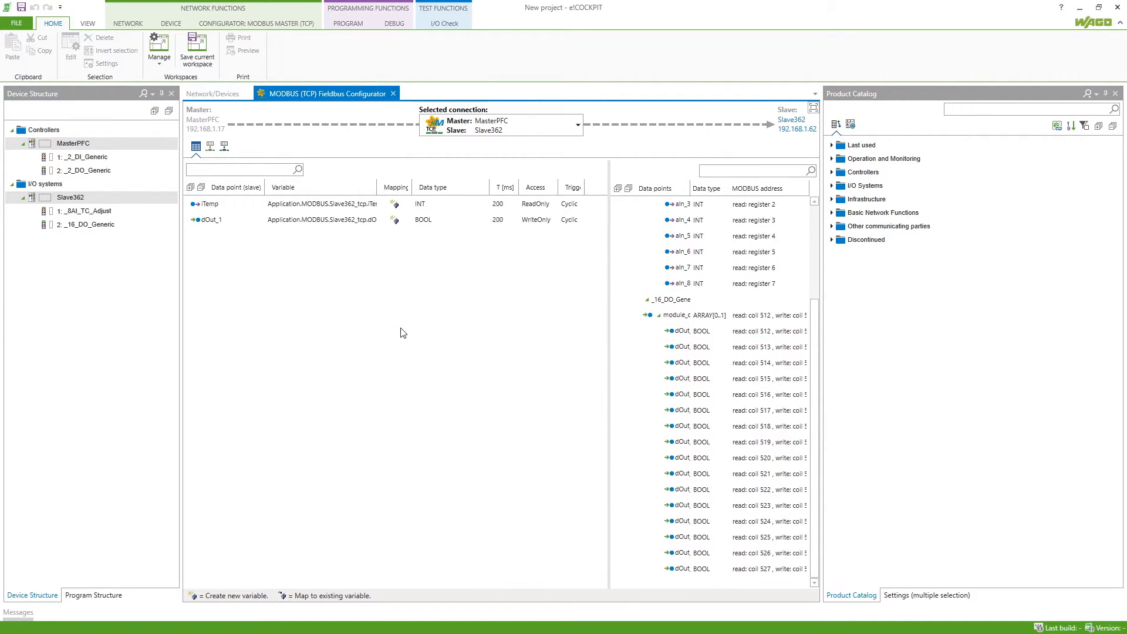
mouse_move(460, 350)
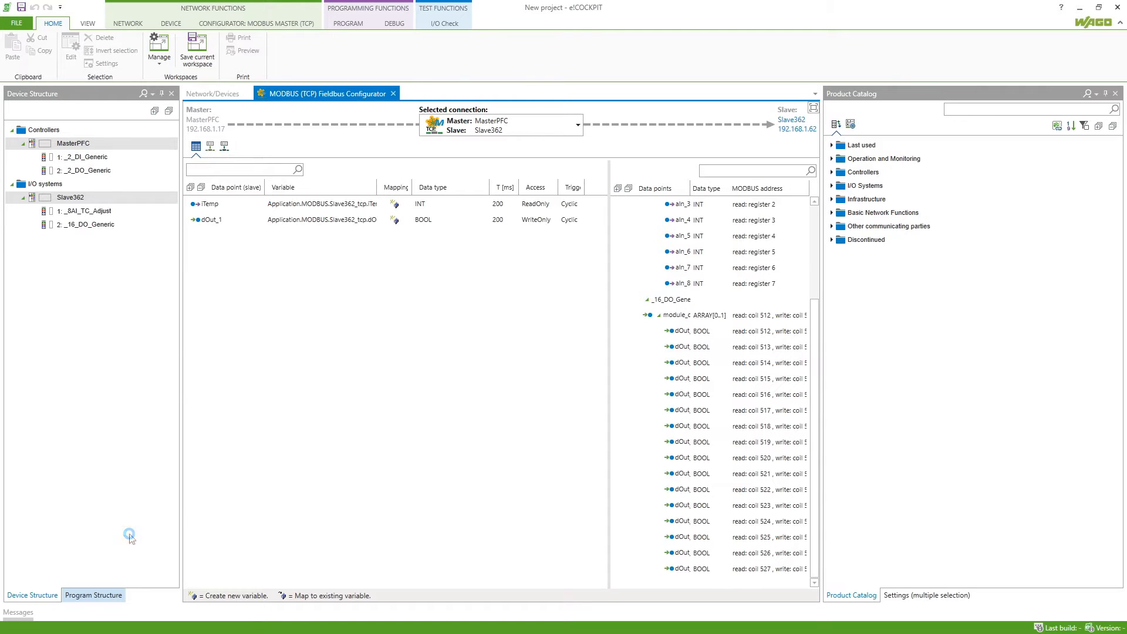
In Program Structure, view the MODBUS global variable list declaring Slave362_tcp.
left_click(93, 596)
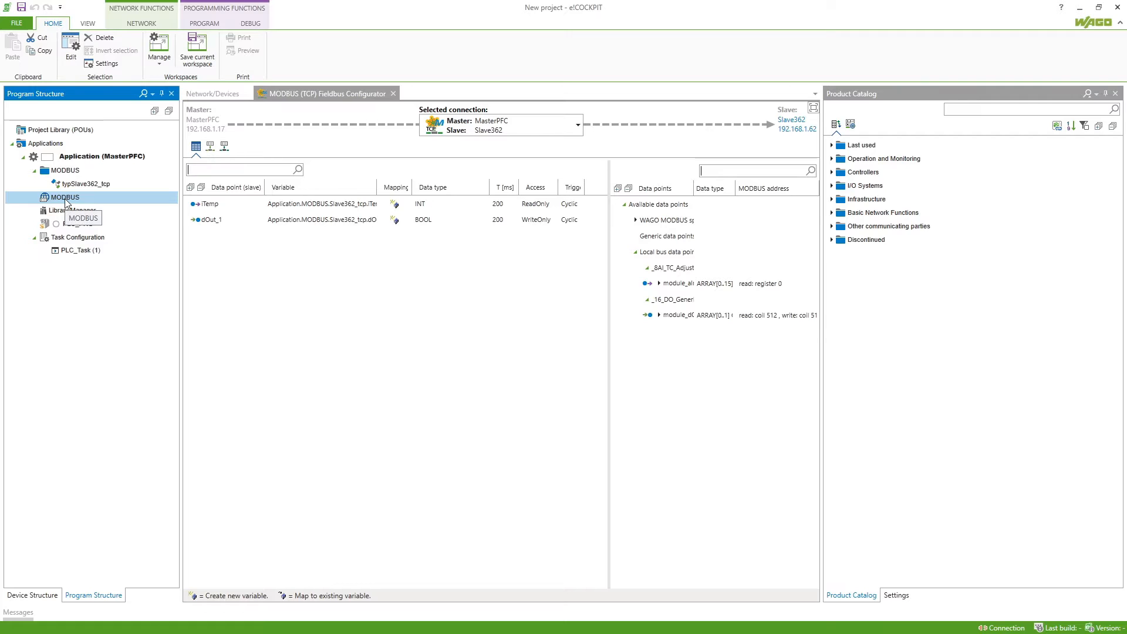
double_click(66, 197)
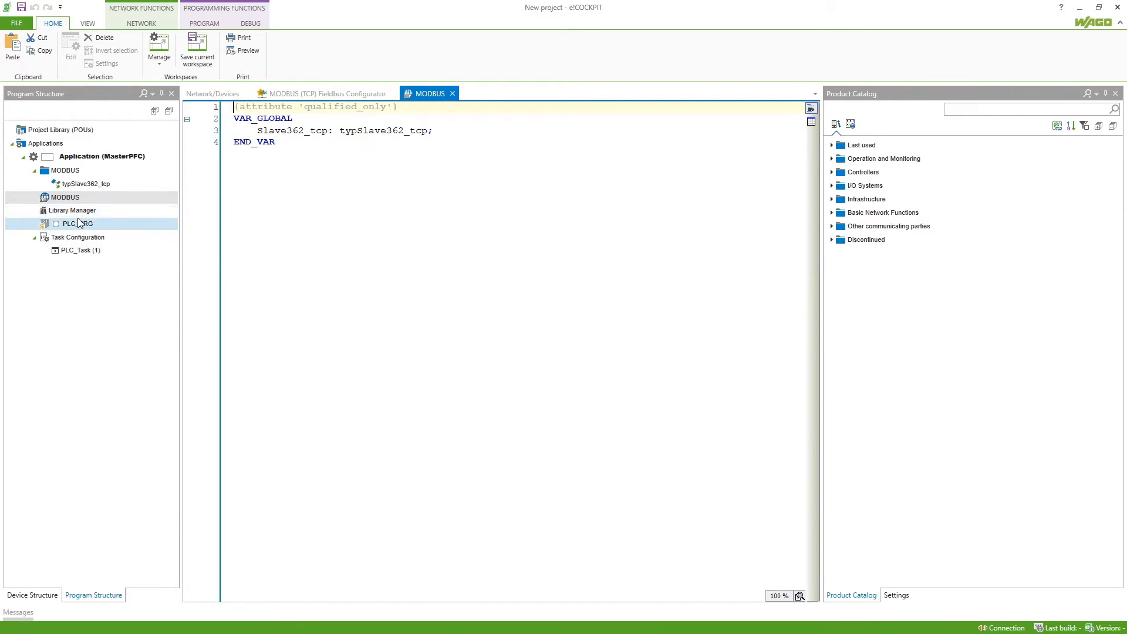
Write PLC_PRG code reading modbus.Slave362_tcp.iTemp and assigning dOut_1 := xIn1.
double_click(77, 223)
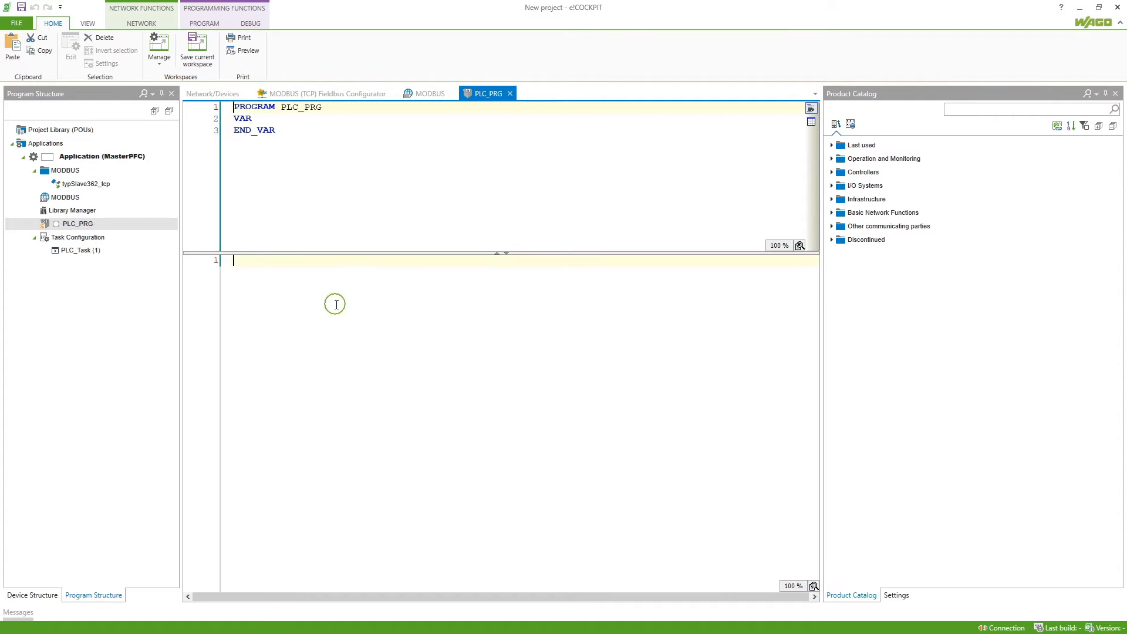
type("m")
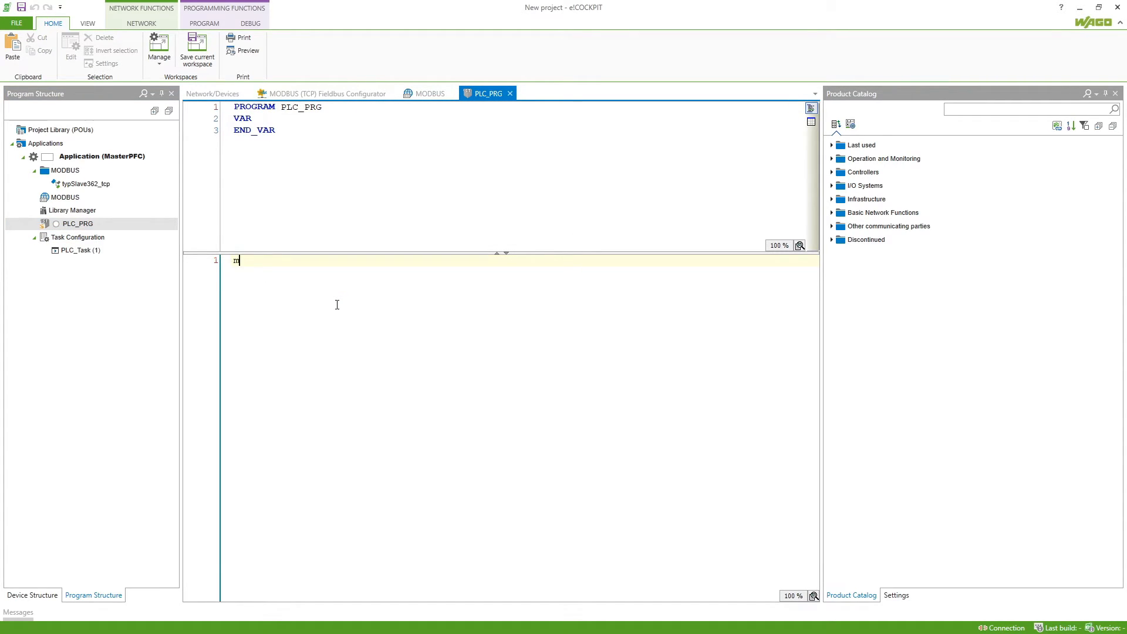
type("odbs")
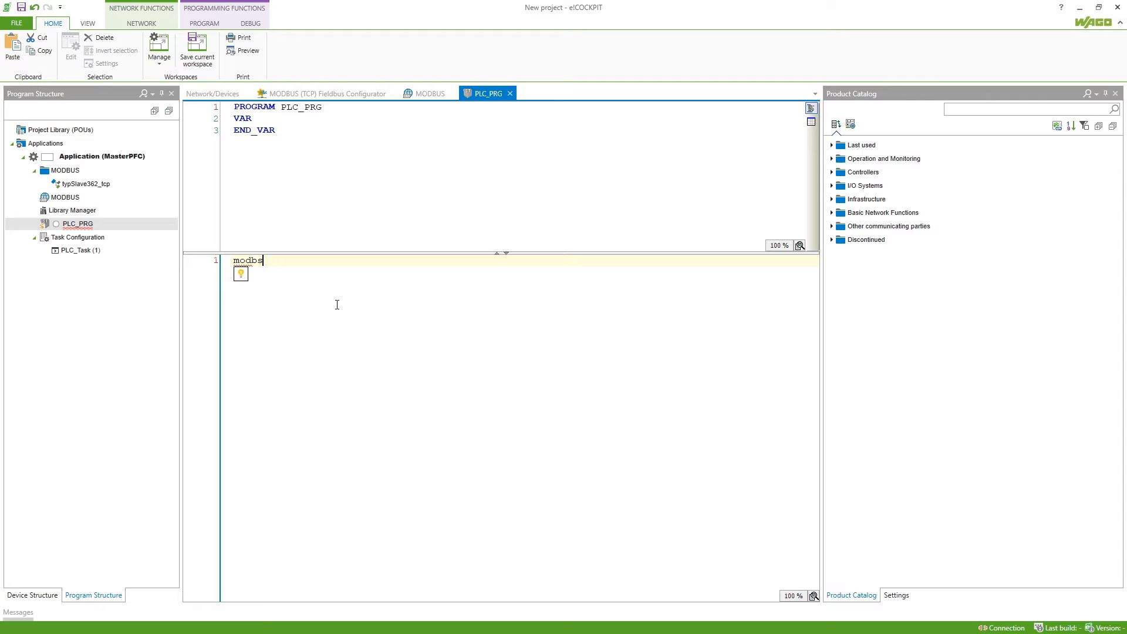
type(".Slave362_tcp")
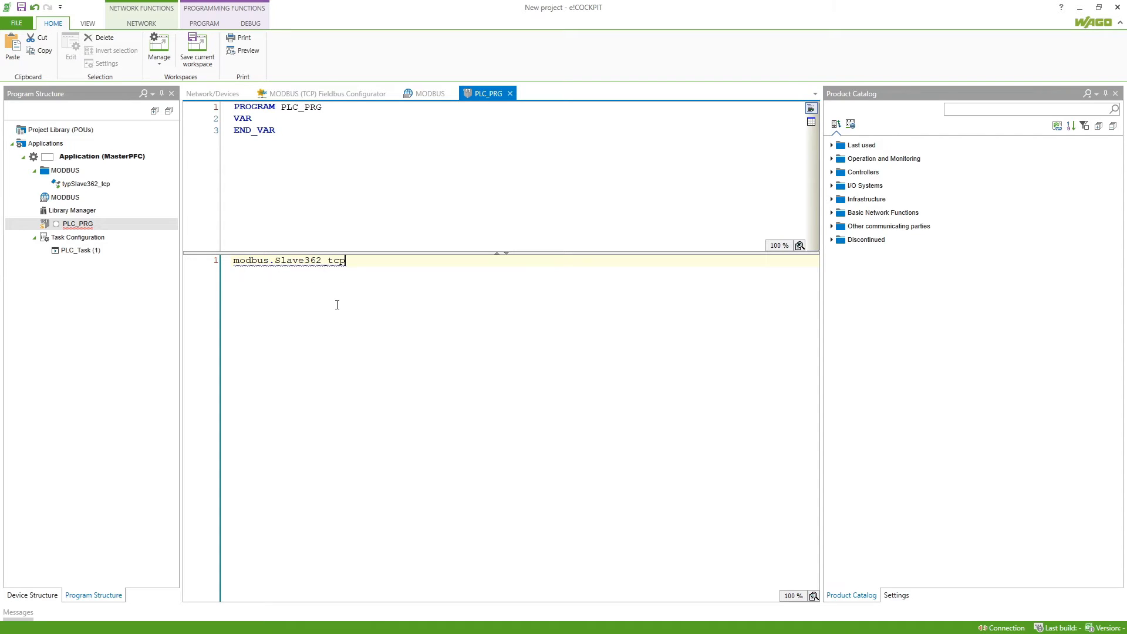
type(".iTemp;")
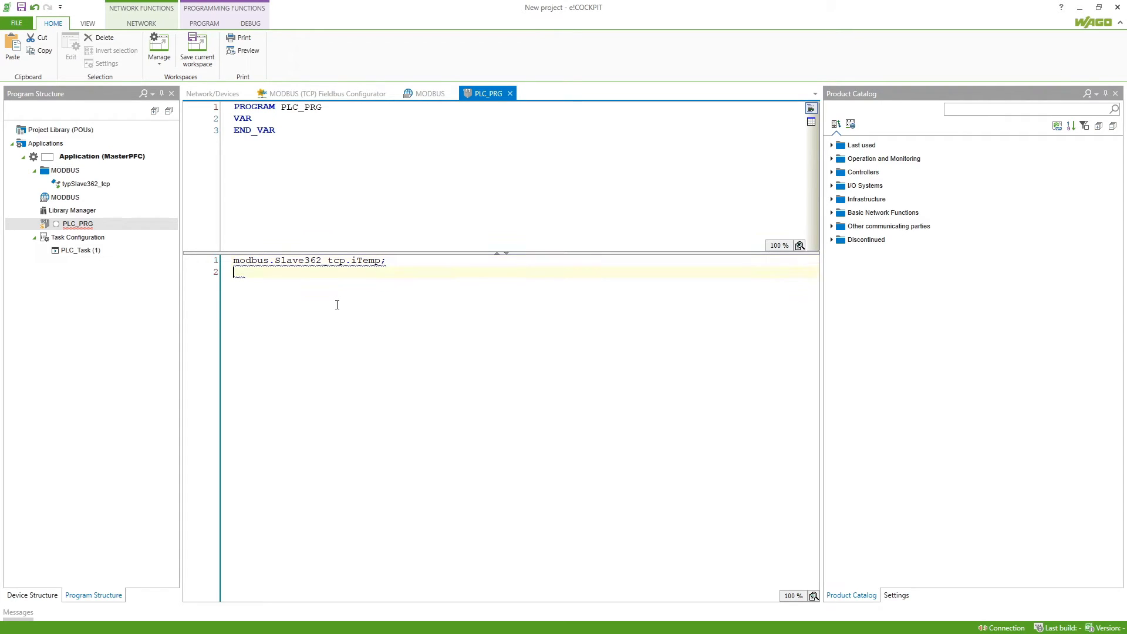
type("modbus.Slave362_tcp.dOut_1")
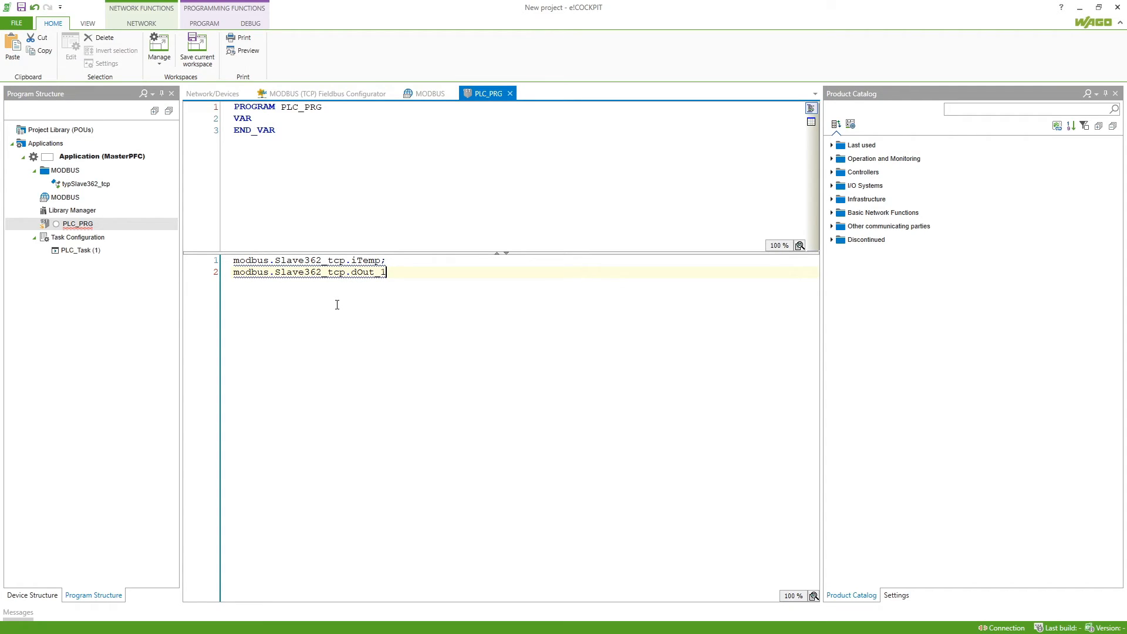
type(":=")
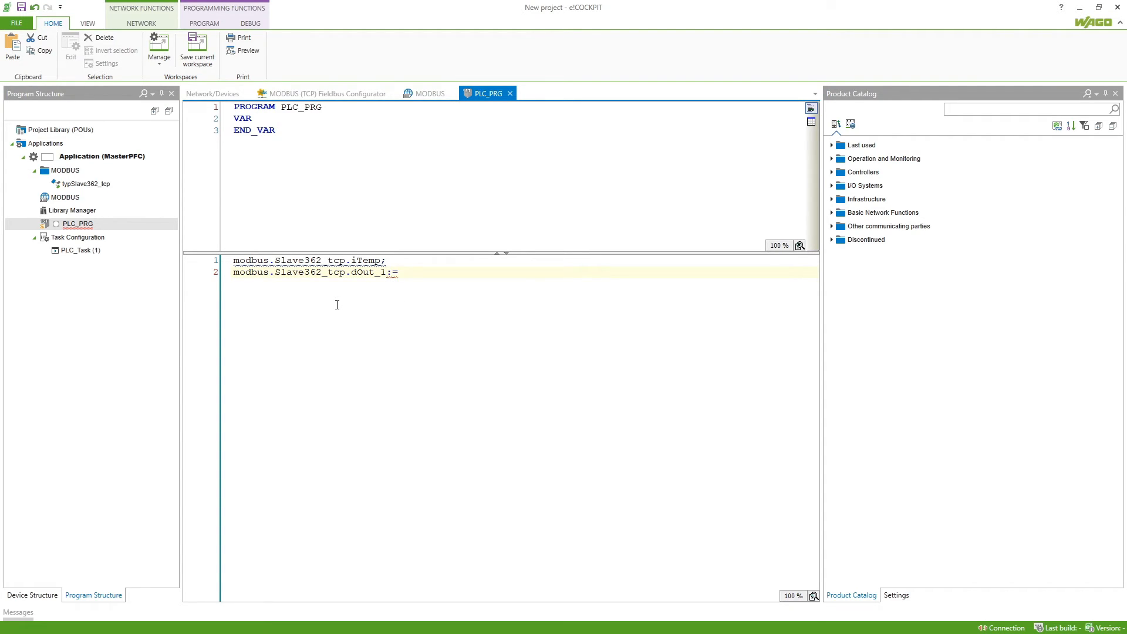
type("xIn1")
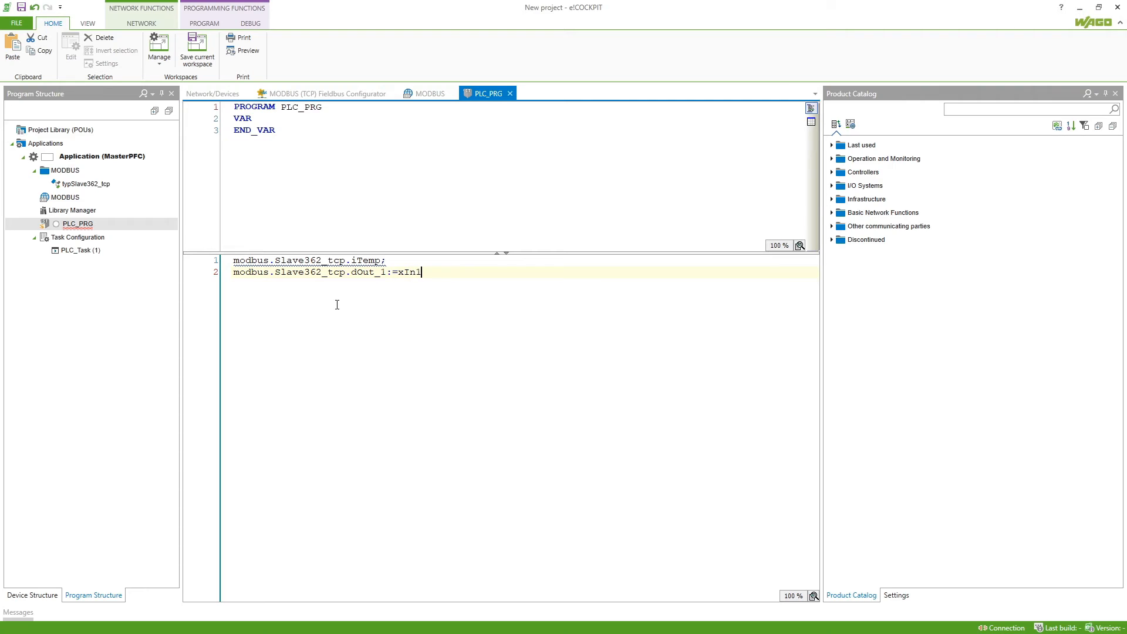
type(";")
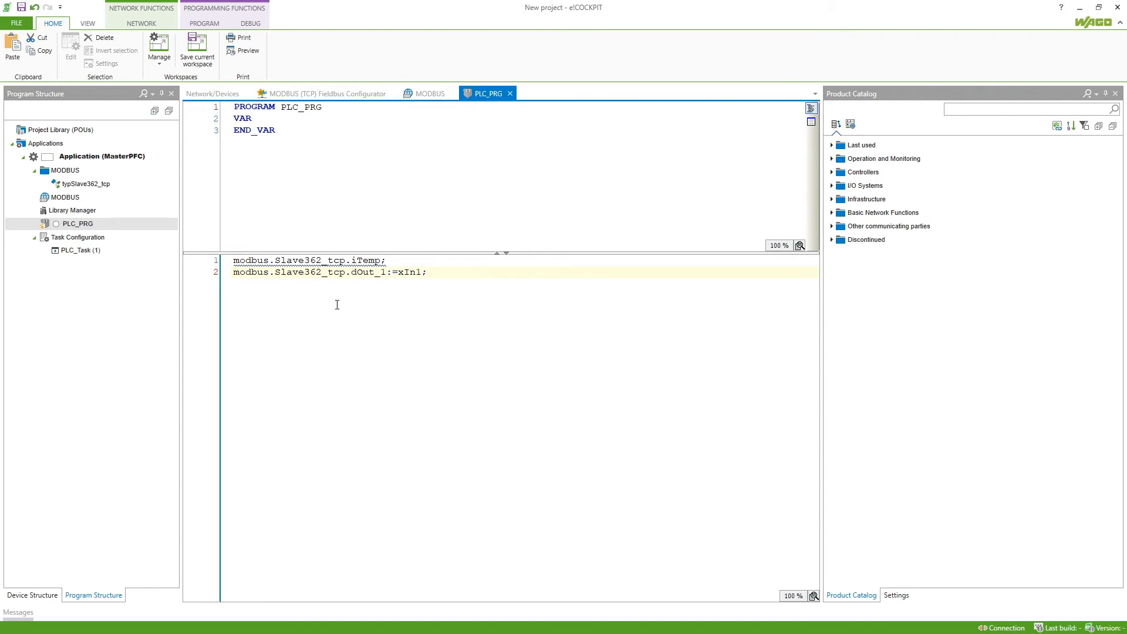
left_click(66, 197)
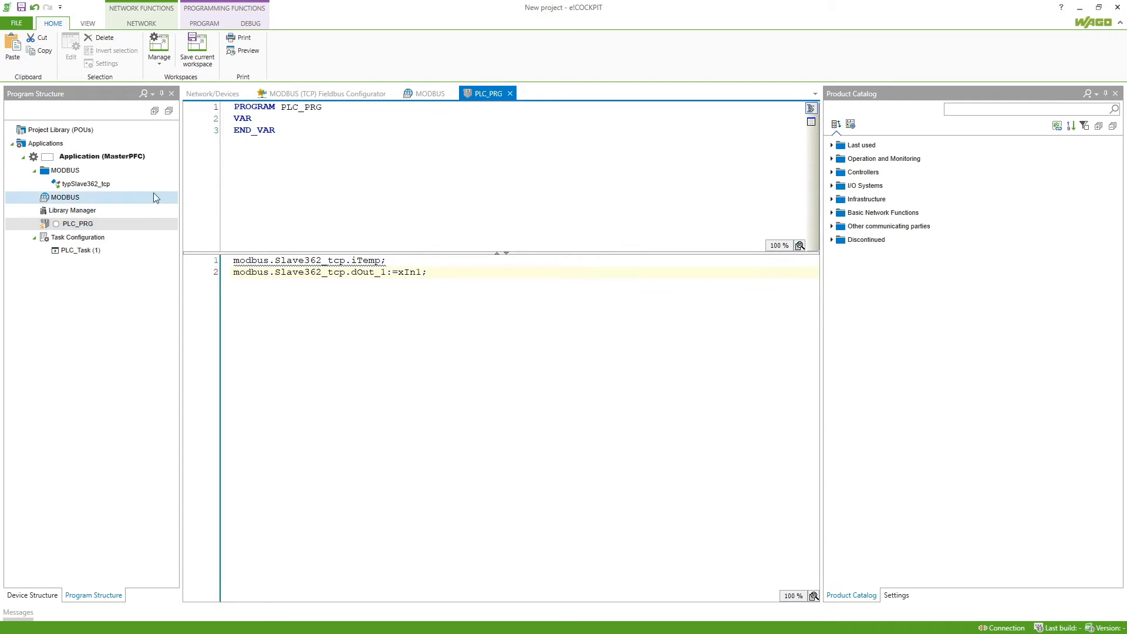
left_click(102, 156)
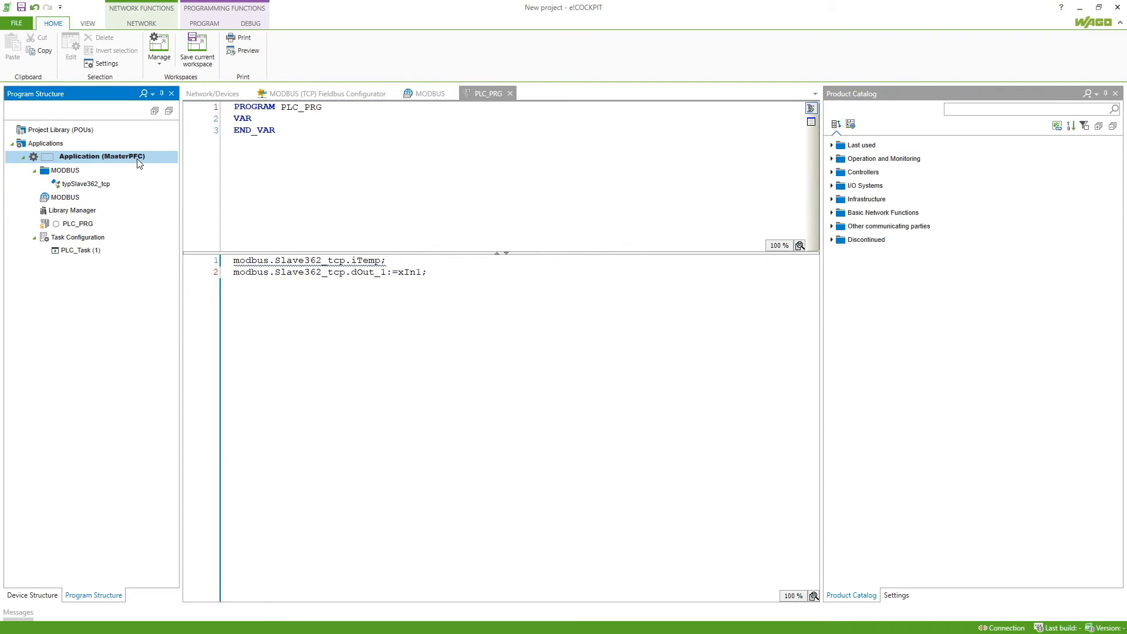